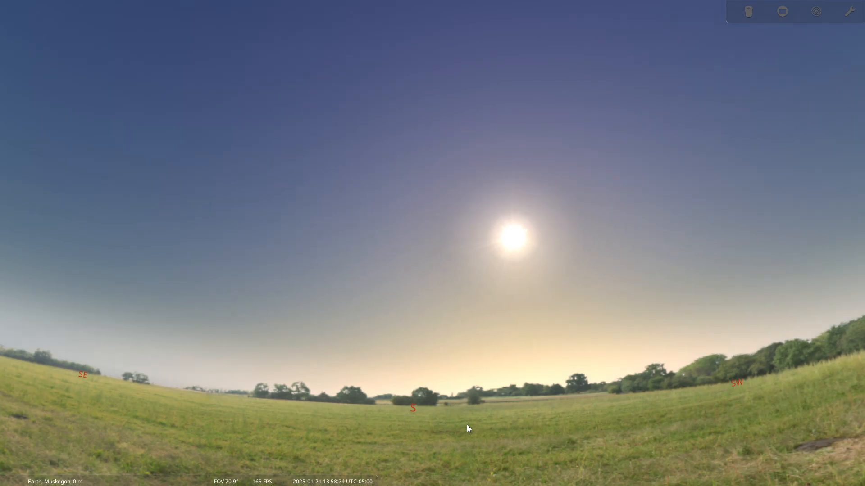
Speed up simulated time until the Muskegon sky reaches dusk at 18:04 with Venus visible.
left_click(351, 477)
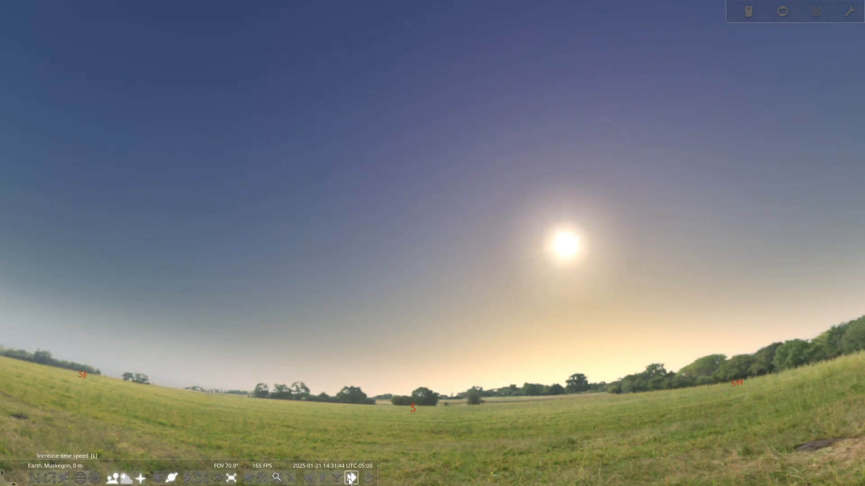
left_click(351, 478)
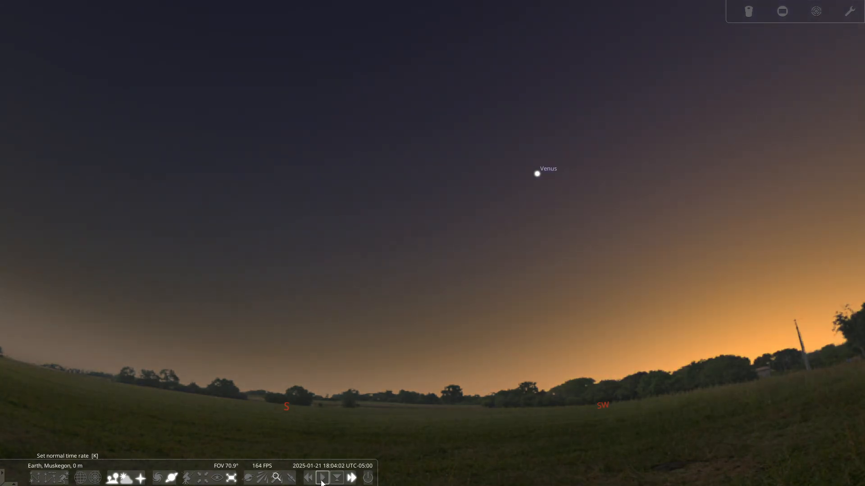
Restore the normal time rate and zoom in on Venus and Saturn above the southwest horizon.
left_click(322, 478)
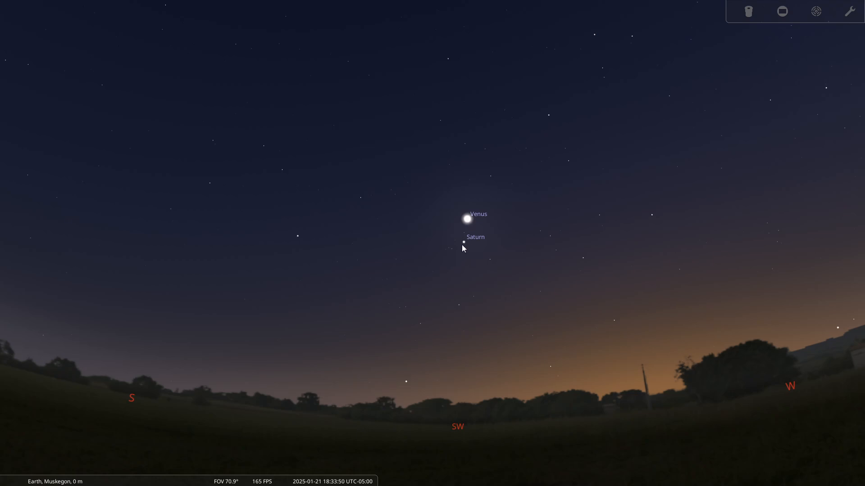
mouse_move(463, 239)
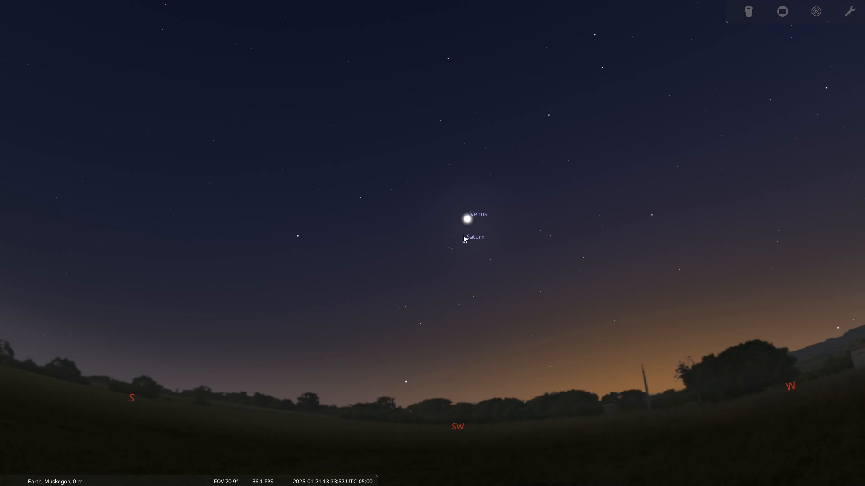
mouse_move(228, 434)
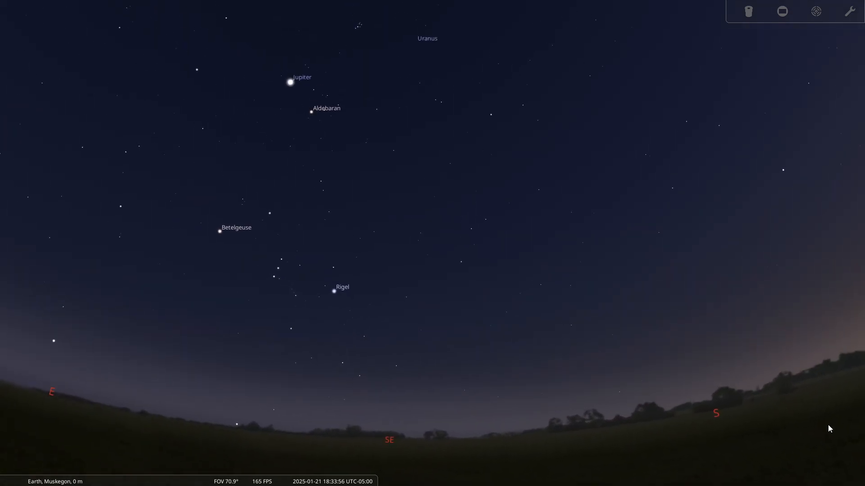
scroll("down", 3)
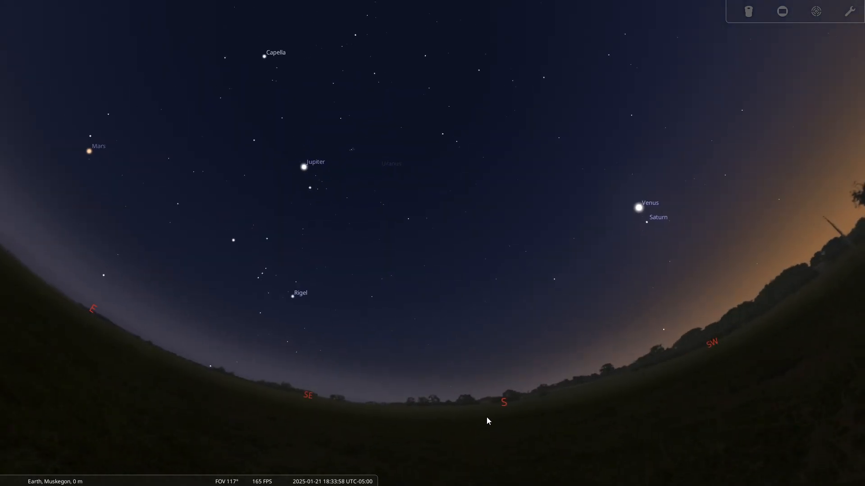
scroll("up", 3)
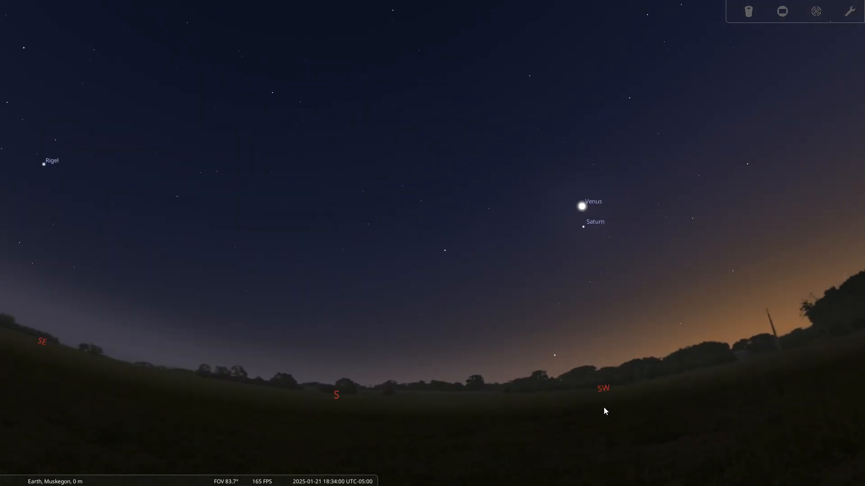
scroll("up", 3)
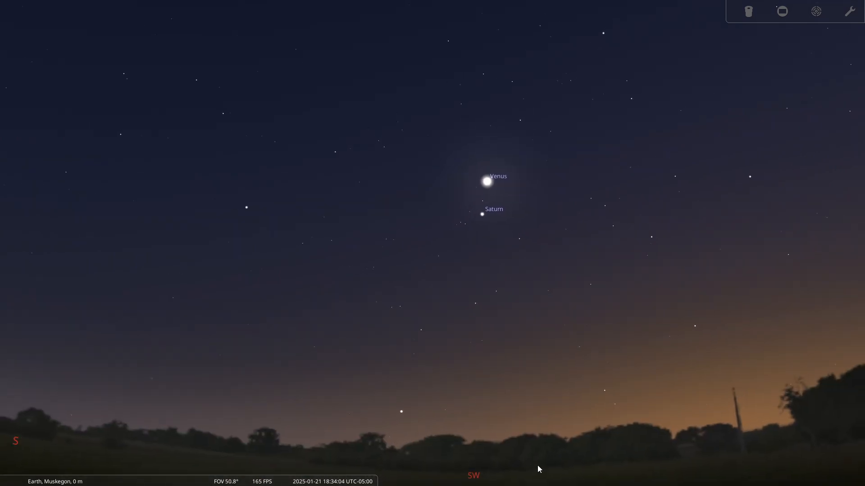
scroll("down", 3)
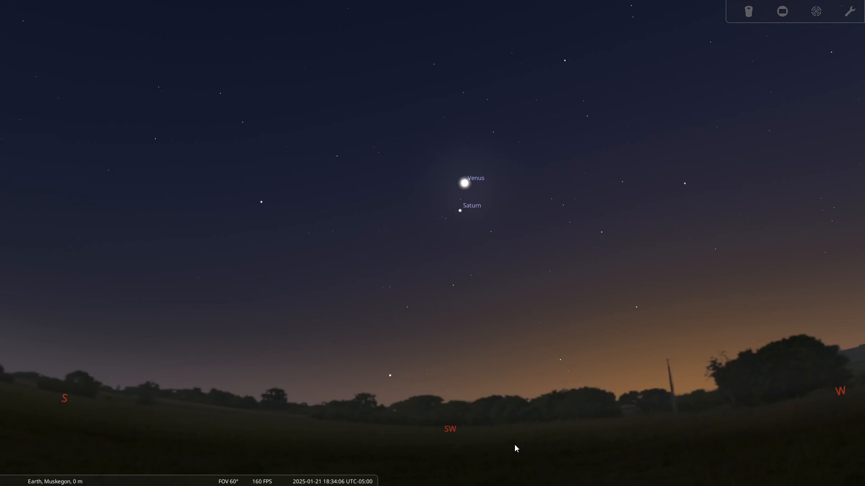
mouse_move(462, 186)
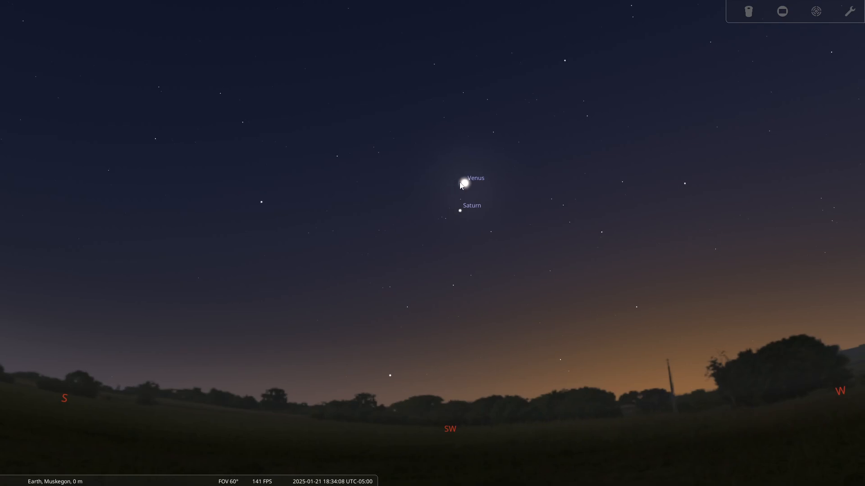
left_click(463, 183)
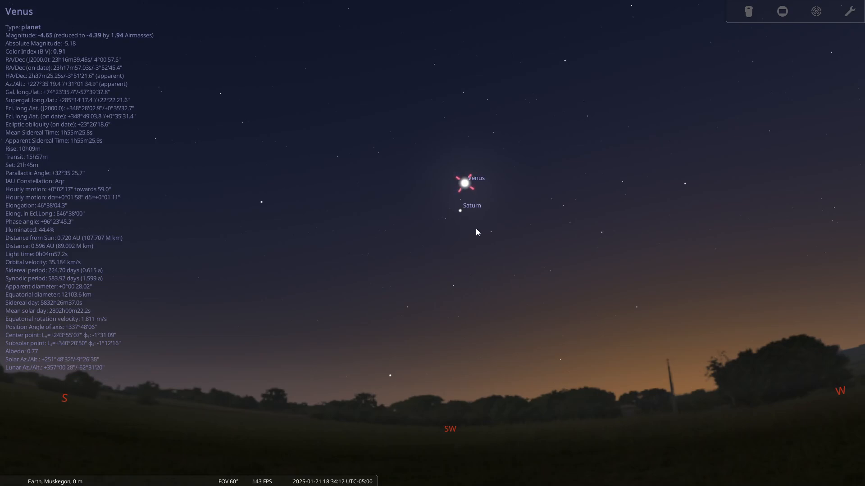
left_click(460, 210)
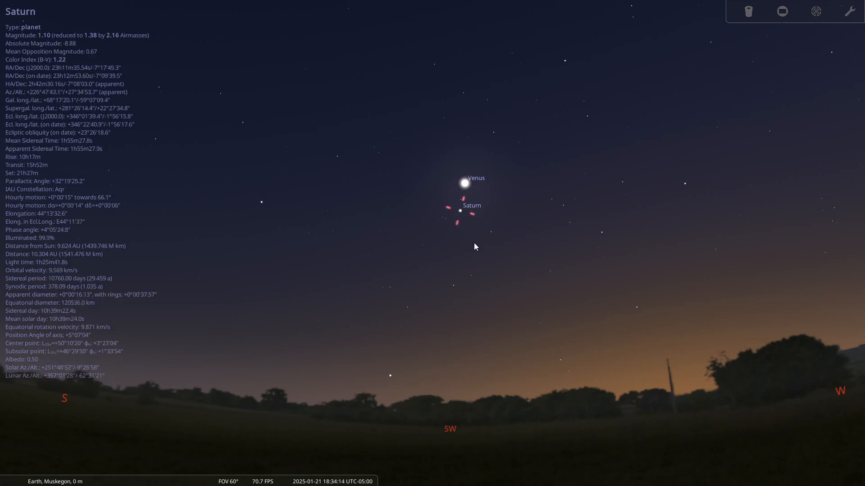
mouse_move(468, 261)
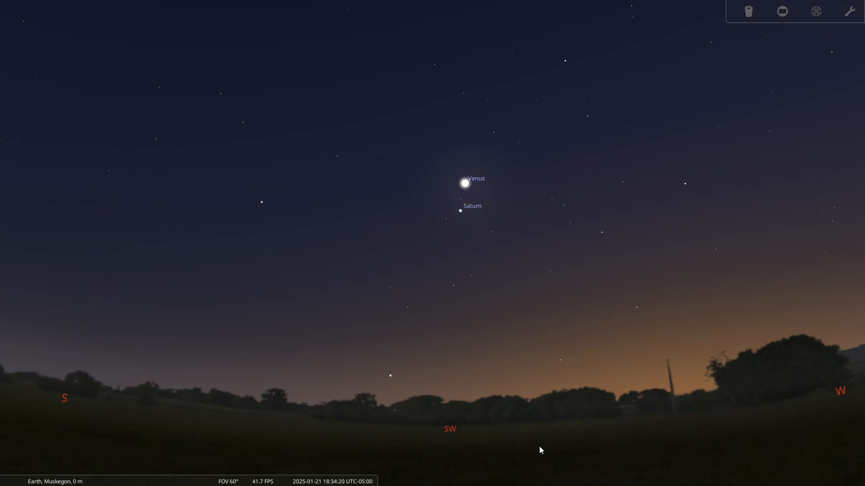
mouse_move(471, 268)
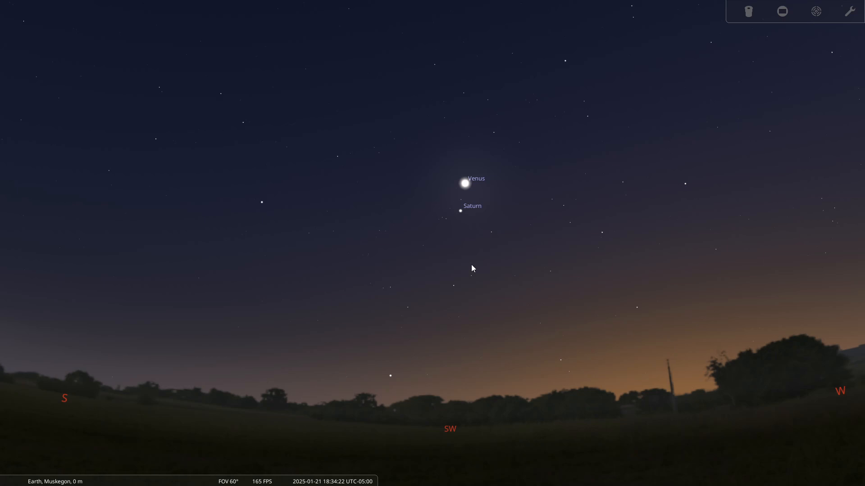
mouse_move(464, 214)
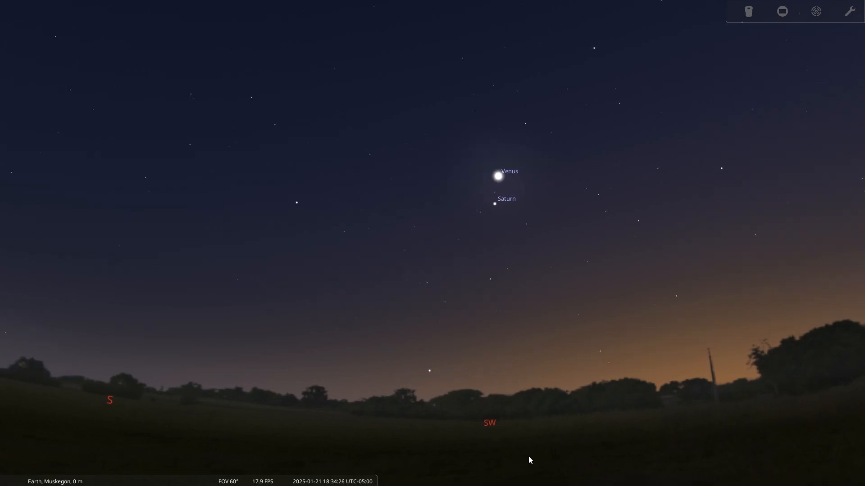
Zoom out to a roughly 131° field showing Jupiter and Mars in the southeast.
scroll("down", 3)
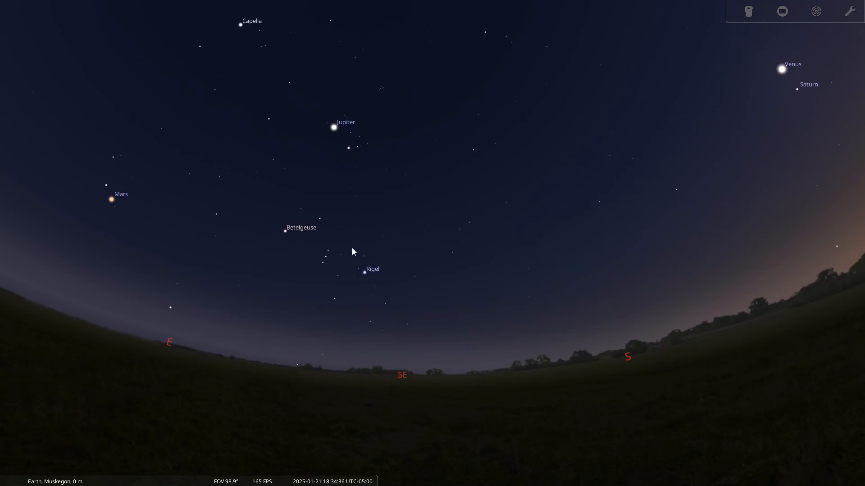
mouse_move(318, 299)
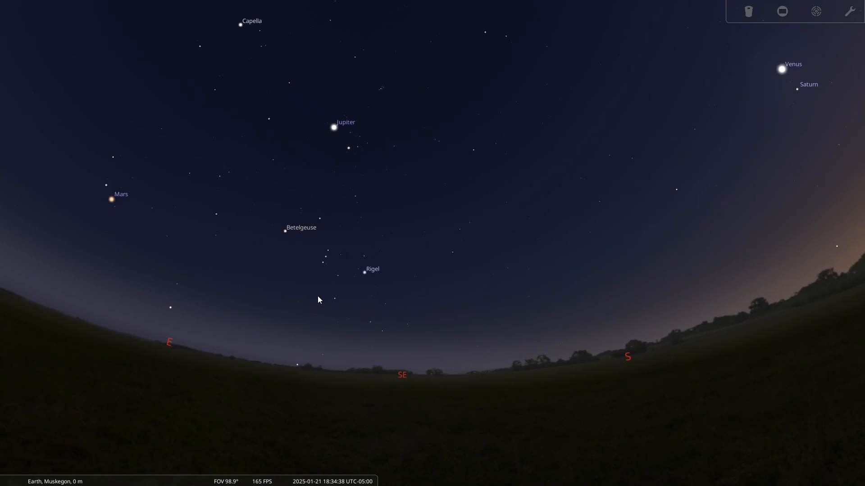
scroll("up", 3)
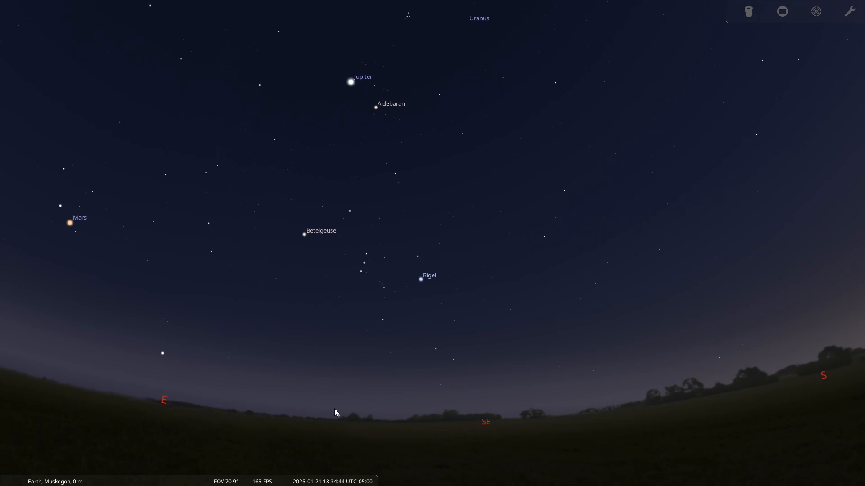
mouse_move(303, 226)
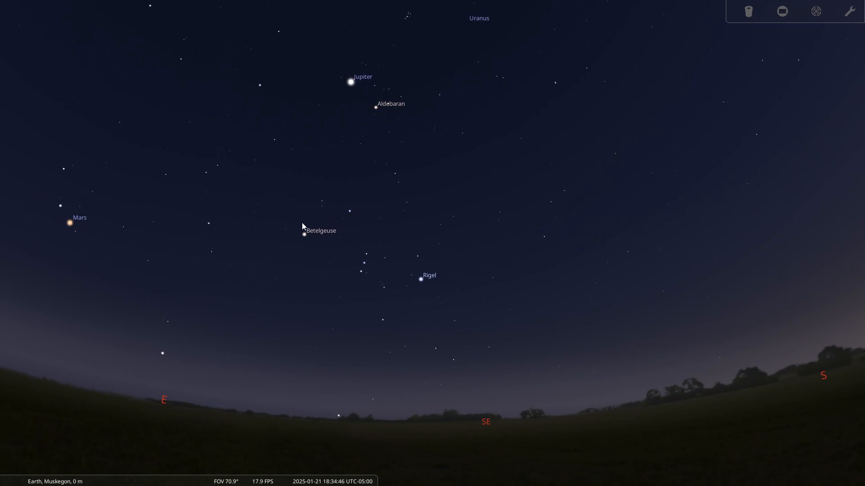
mouse_move(369, 238)
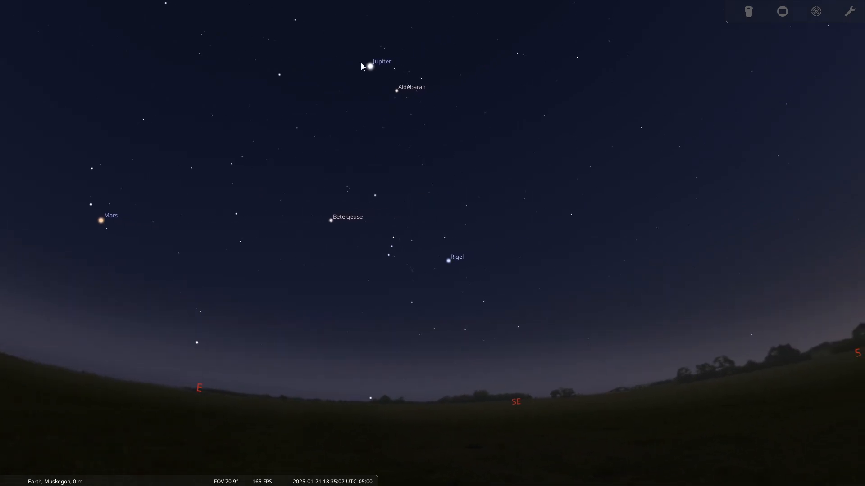
scroll("down", 3)
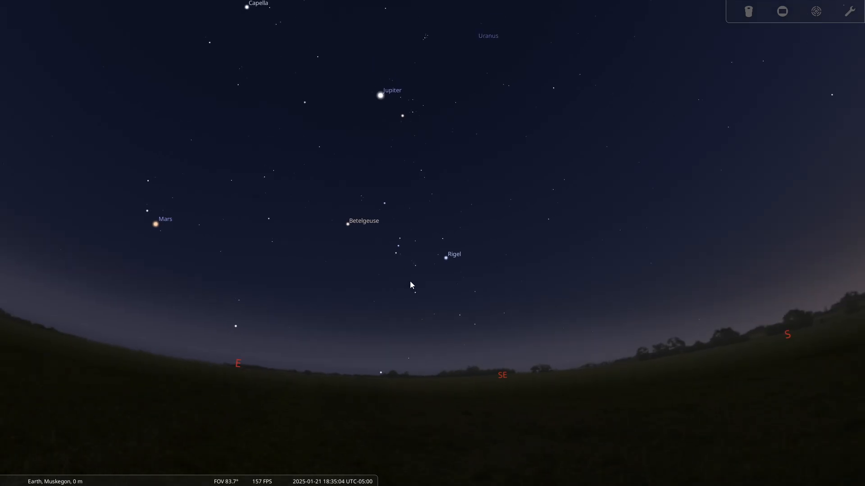
mouse_move(423, 369)
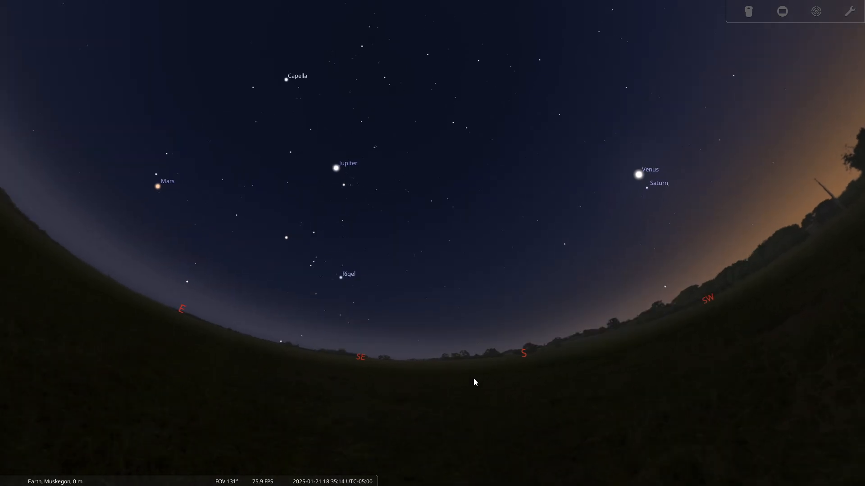
scroll("up", 3)
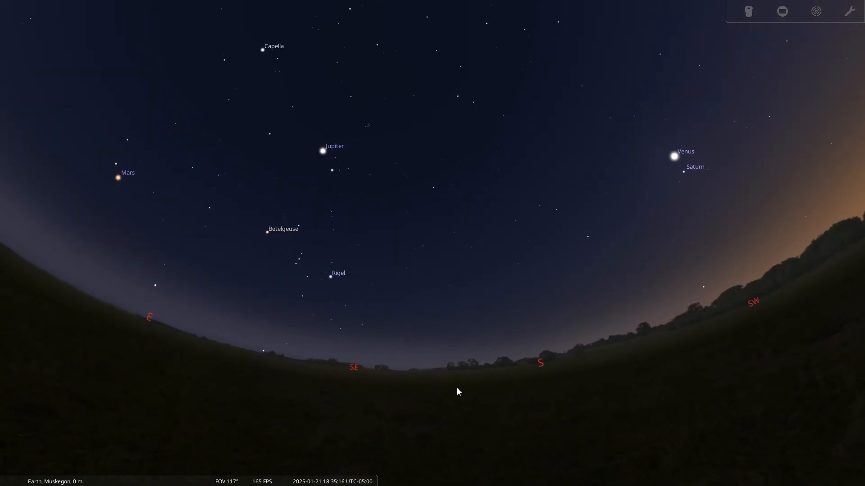
scroll("up", 3)
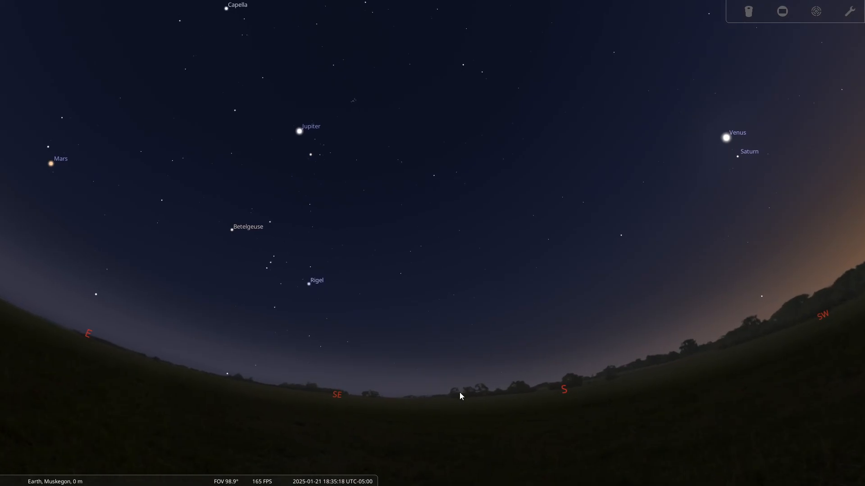
mouse_move(475, 420)
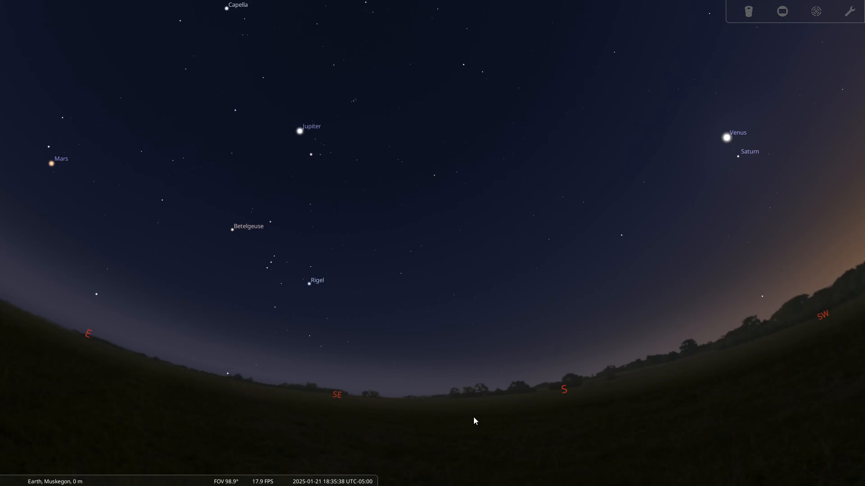
mouse_move(576, 253)
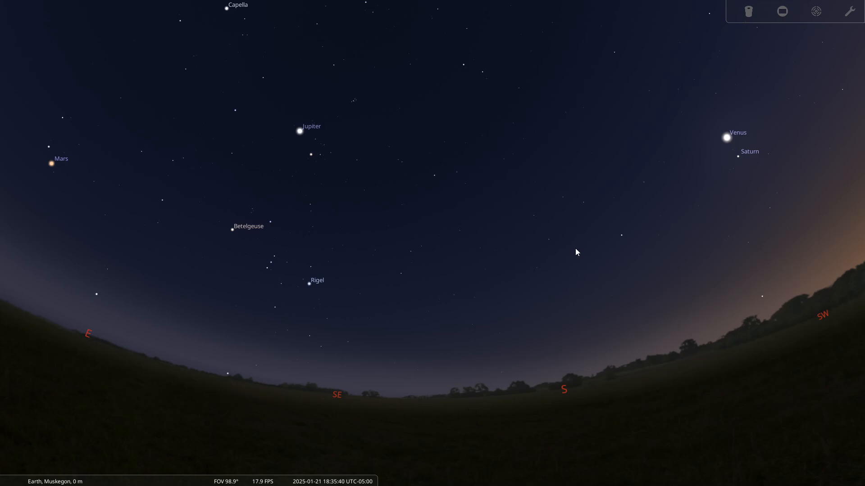
mouse_move(601, 150)
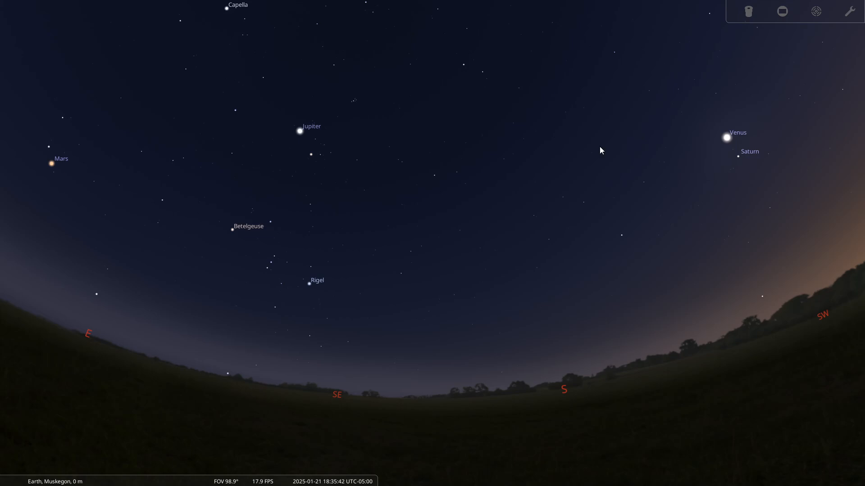
mouse_move(692, 188)
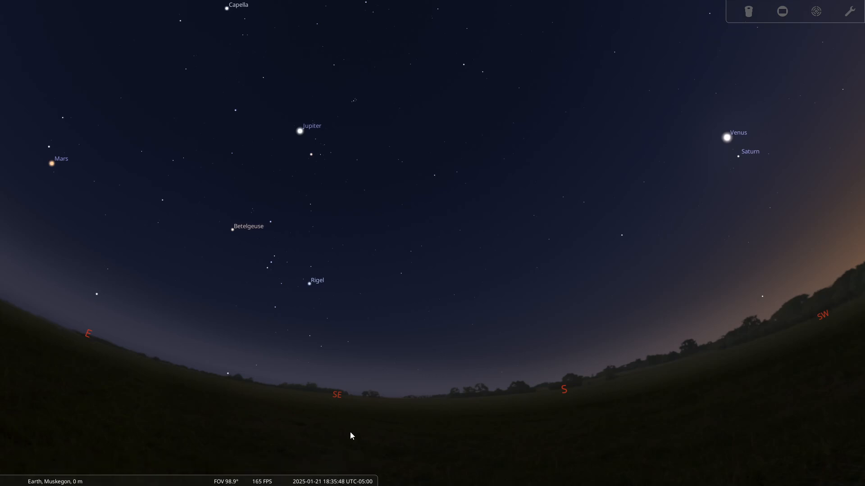
mouse_move(396, 432)
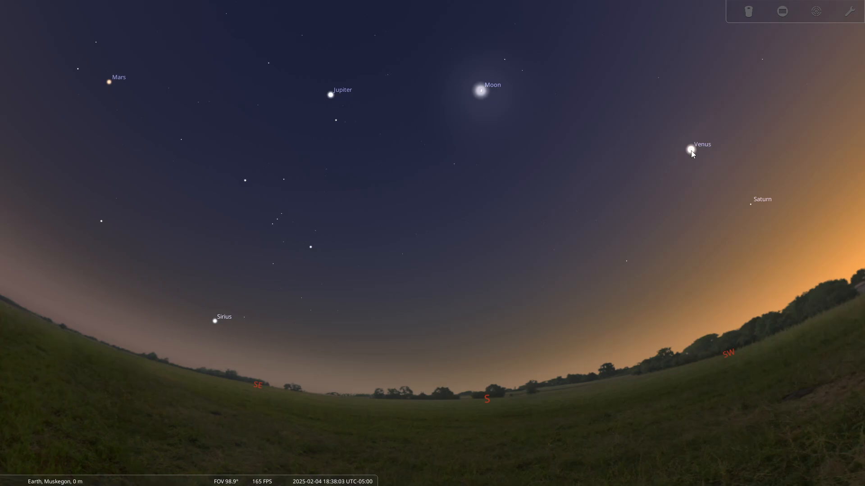
Select Saturn, then Venus, showing Venus at magnitude −4.87 and 23.8% illuminated.
left_click(749, 202)
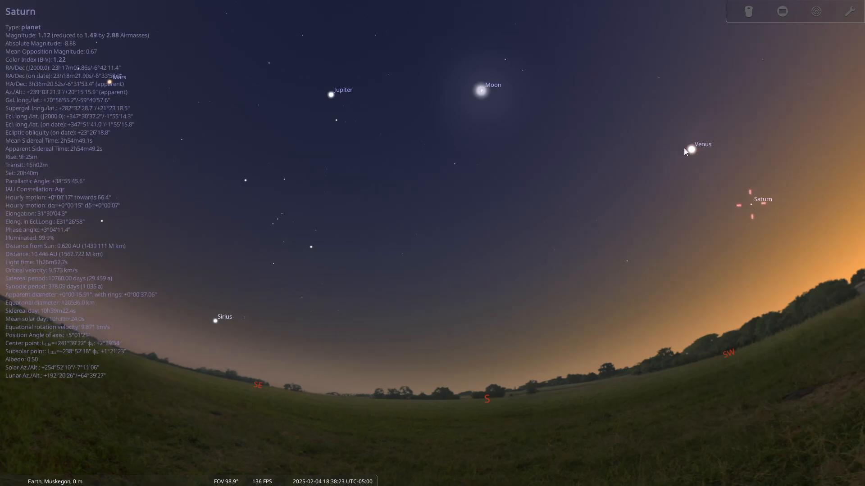
left_click(690, 150)
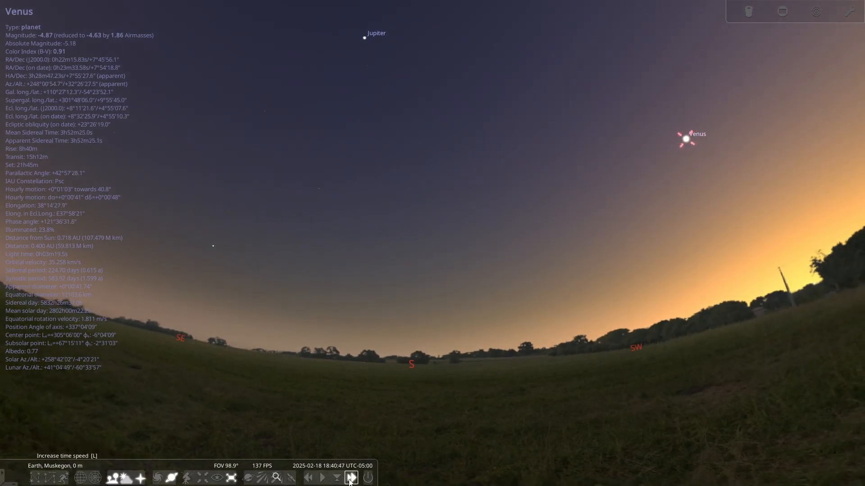
Fast-forward the evening sky to March 25 as Venus sinks into twilight.
left_click(350, 477)
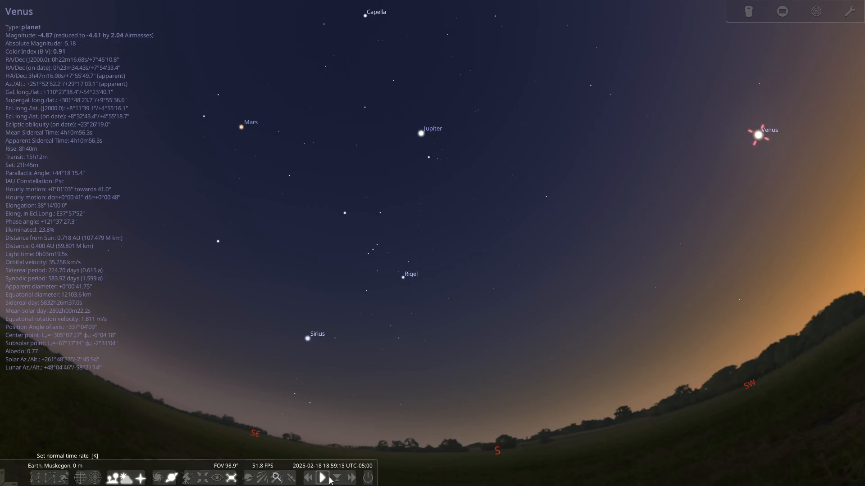
left_click(351, 477)
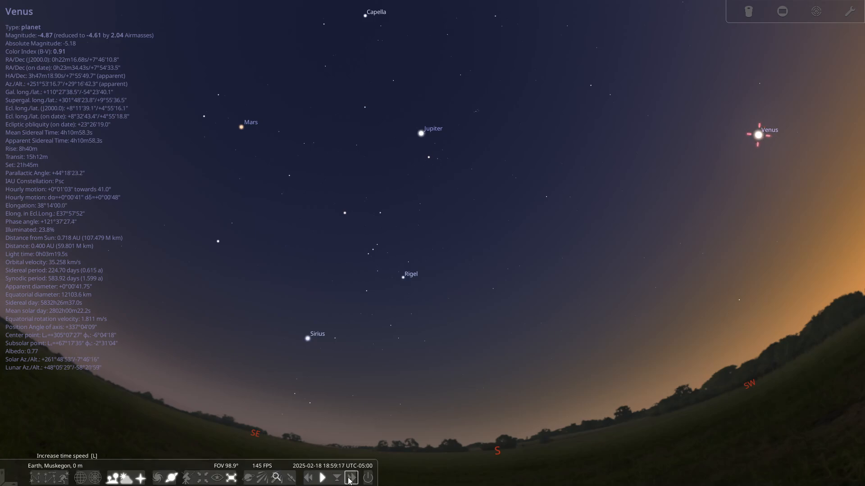
left_click(349, 478)
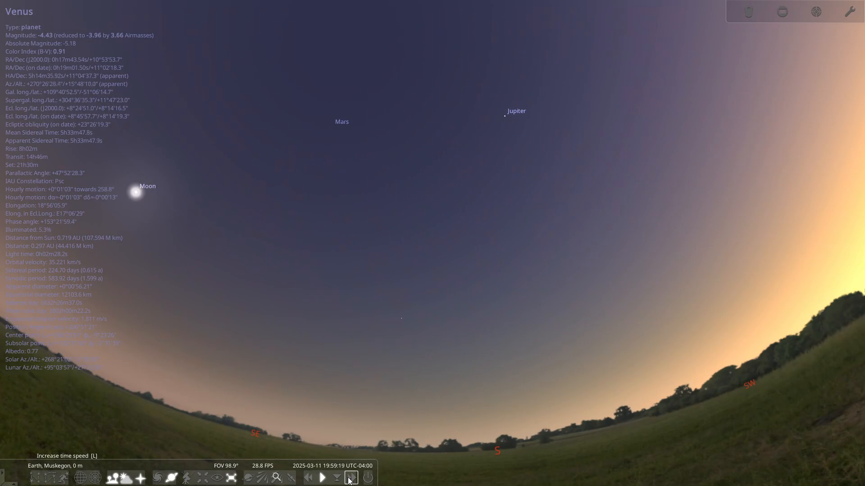
left_click(350, 478)
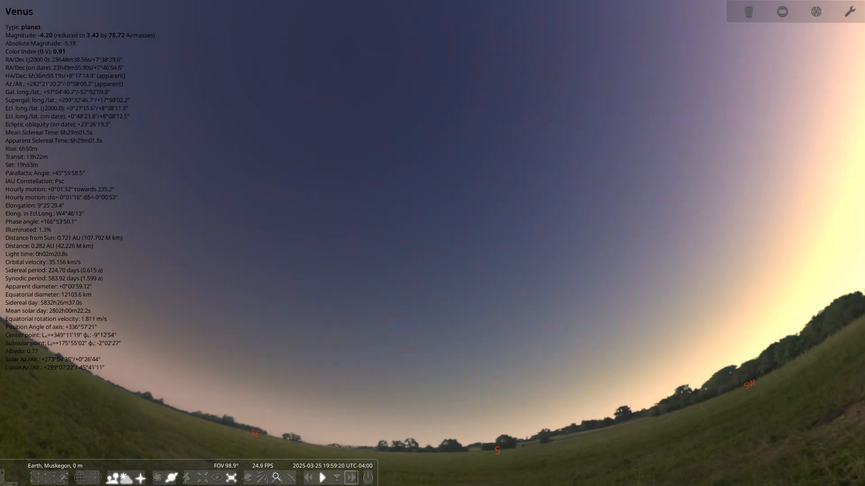
left_click(350, 478)
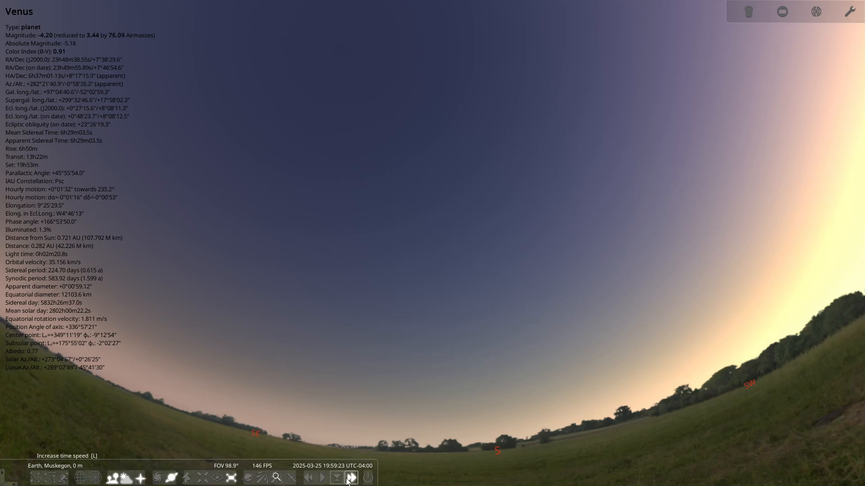
left_click(322, 478)
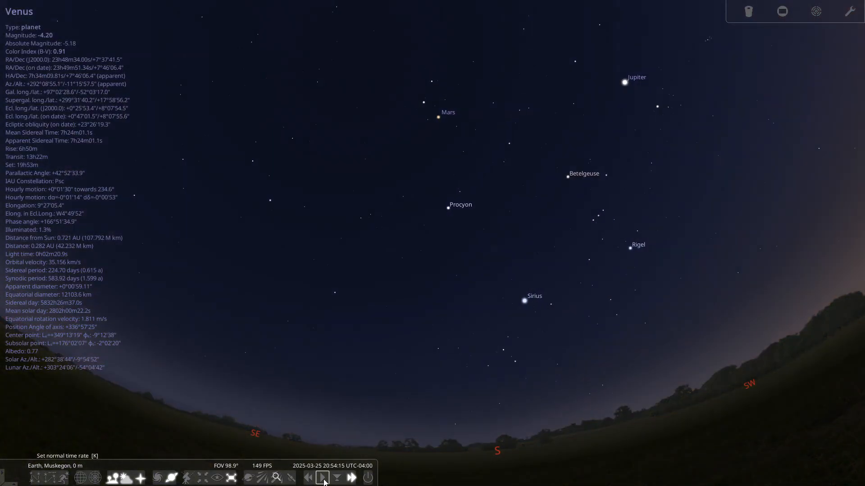
left_click(323, 478)
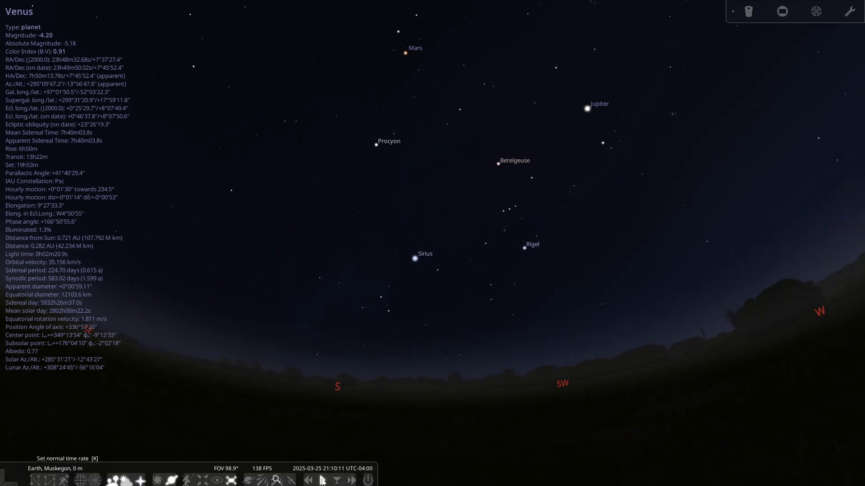
Run time backward to January 28 with Venus near Saturn.
left_click(309, 479)
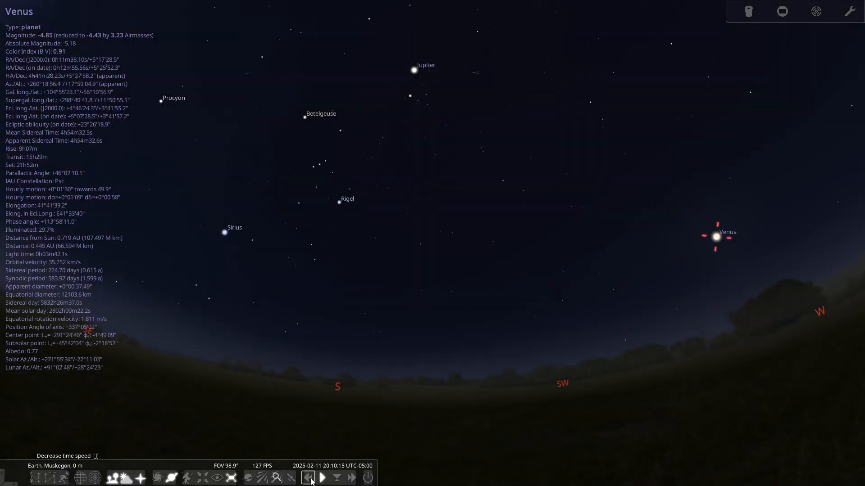
left_click(307, 478)
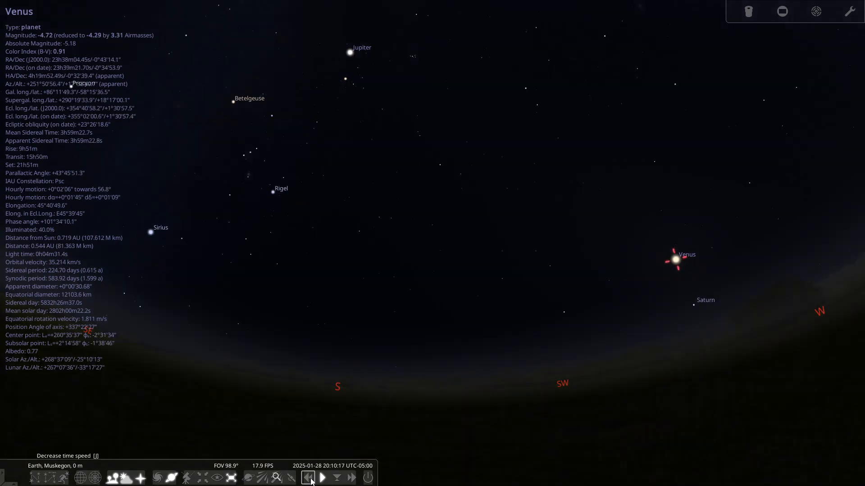
left_click(307, 477)
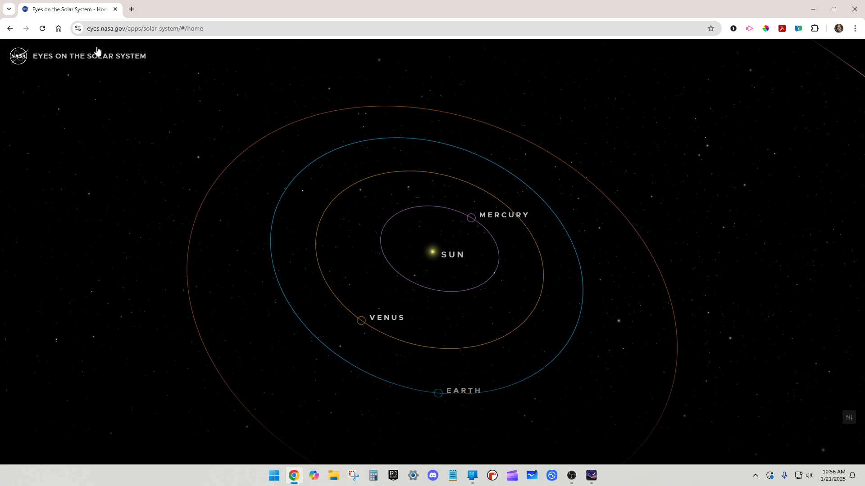
mouse_move(99, 59)
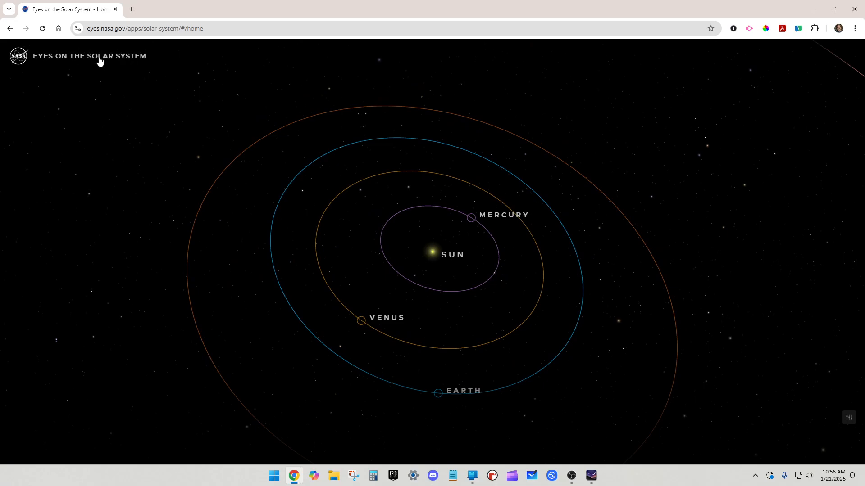
Zoom the Eyes on the Solar System view to show the planets' orbits around the Sun.
scroll("down", 3)
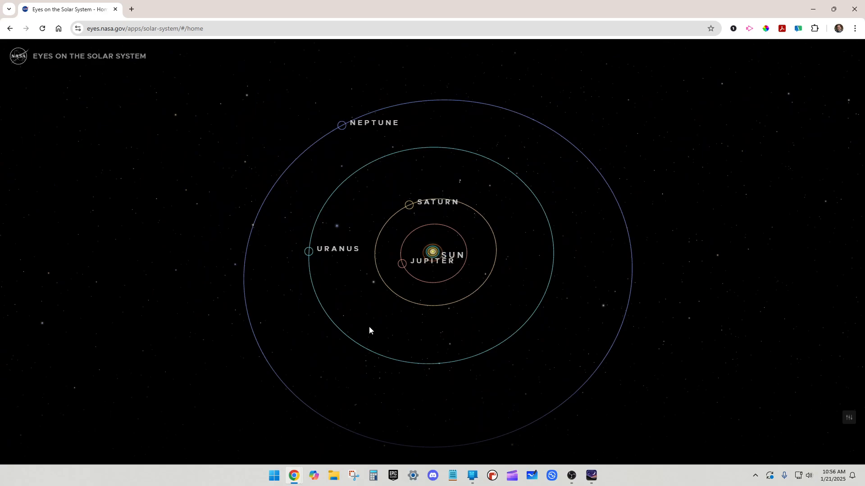
mouse_move(491, 283)
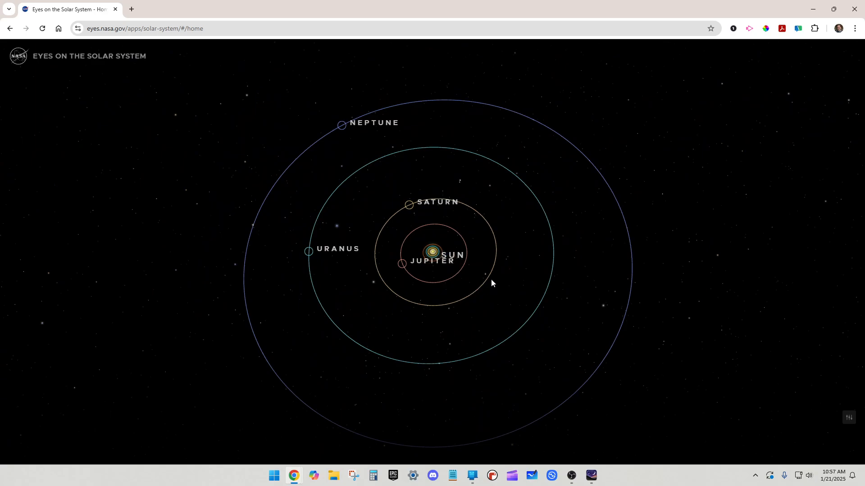
scroll("up", 3)
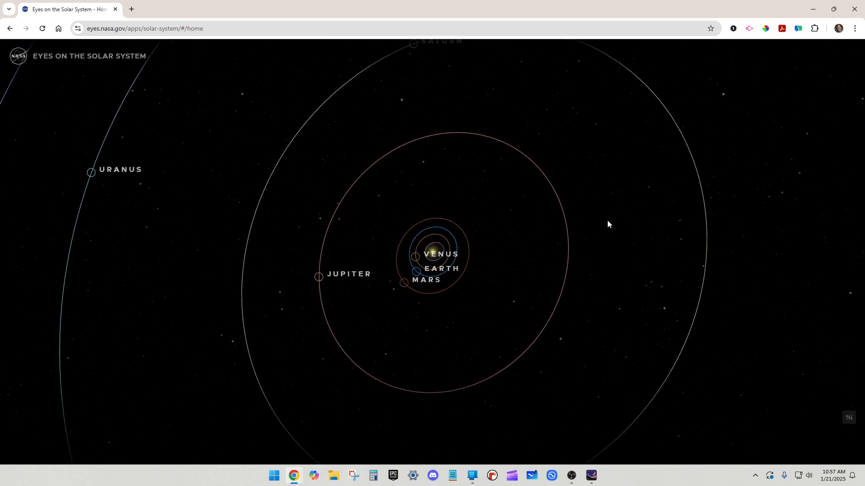
scroll("down", 3)
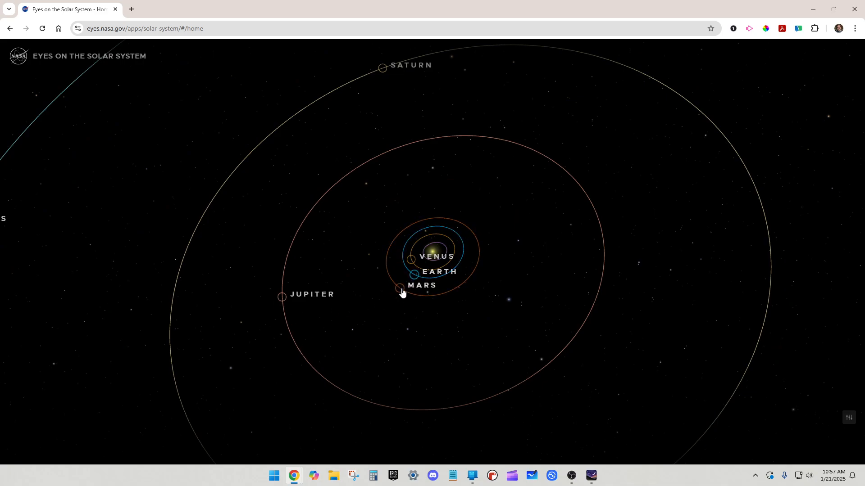
mouse_move(408, 276)
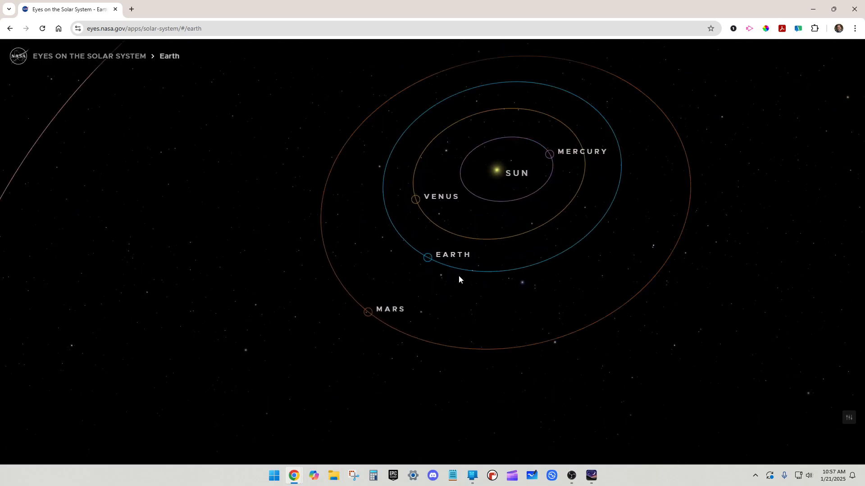
Fly to Earth to view its Moon's orbit, then return to the solar system overview.
left_click(428, 258)
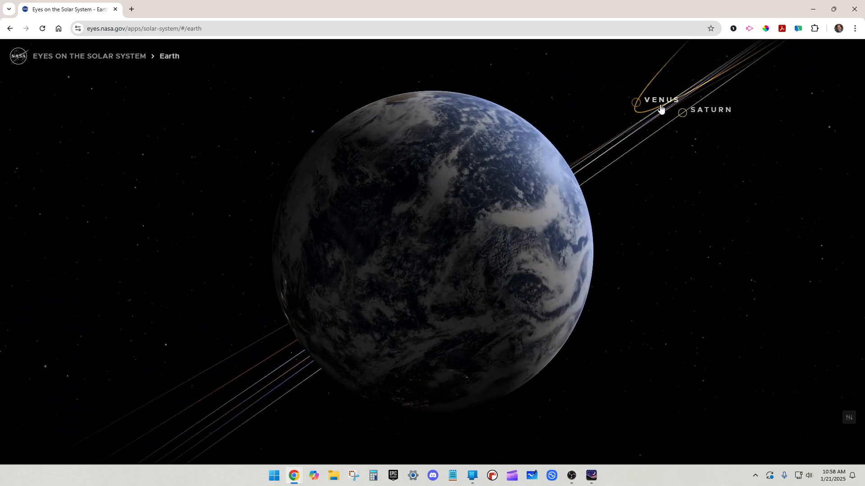
mouse_move(663, 179)
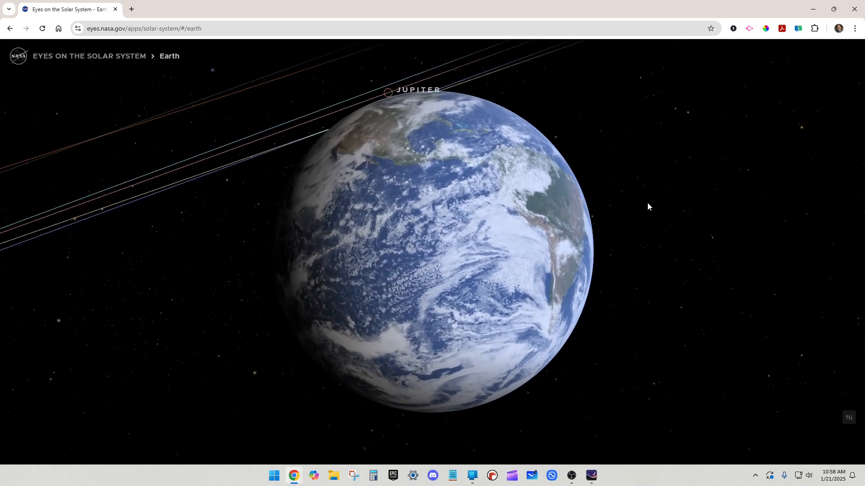
scroll("down", 3)
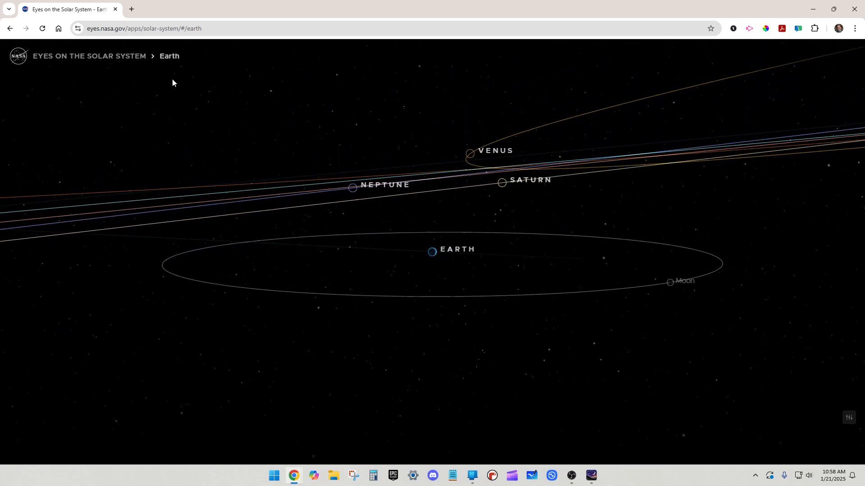
left_click(88, 56)
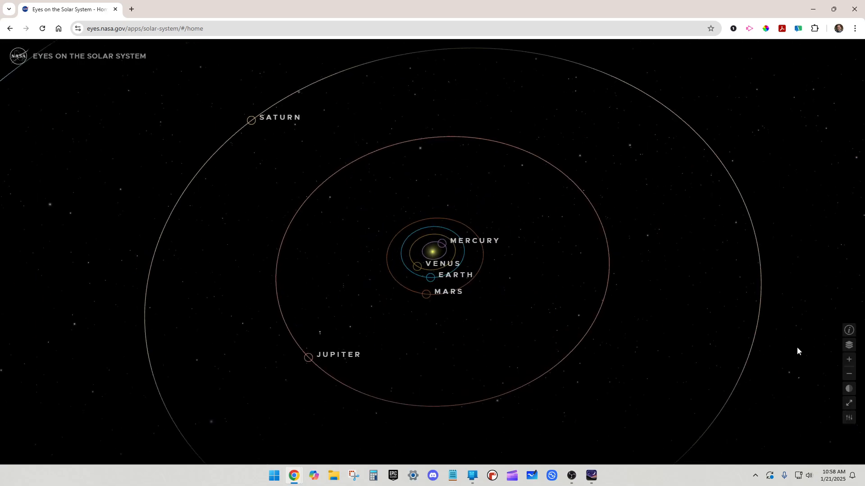
Enable the User Interface layer, then pause time on March 15 and August 22, 2025.
left_click(848, 344)
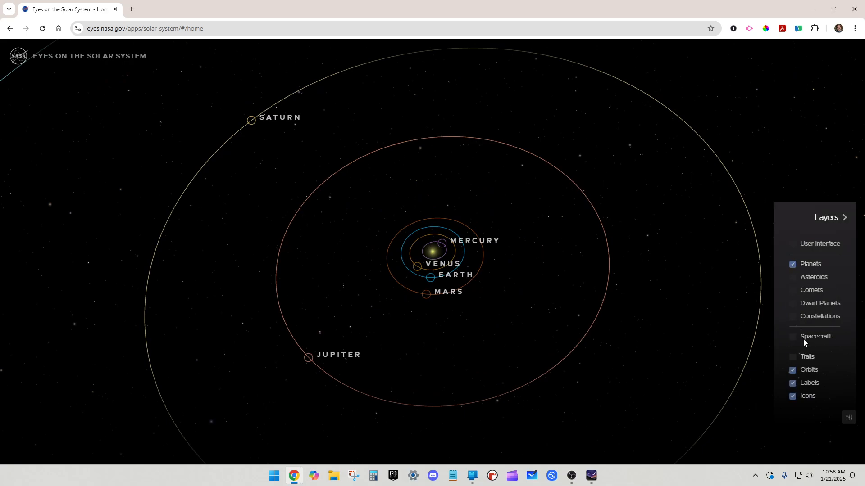
left_click(793, 244)
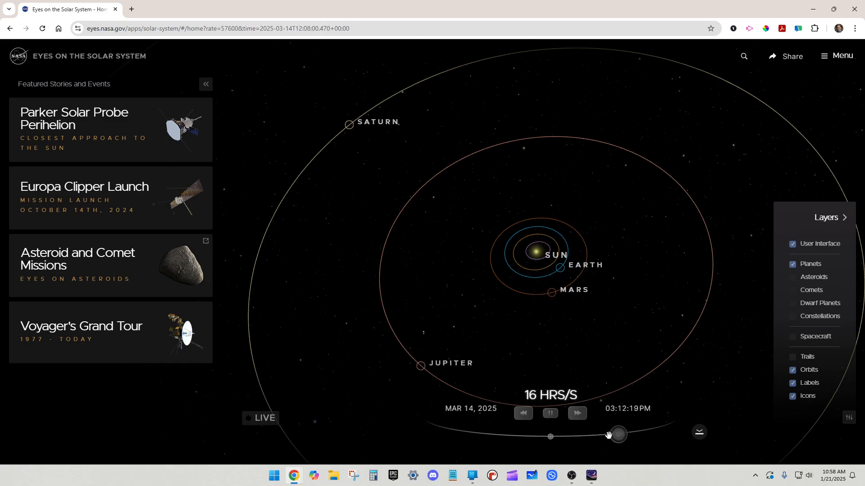
left_click(549, 413)
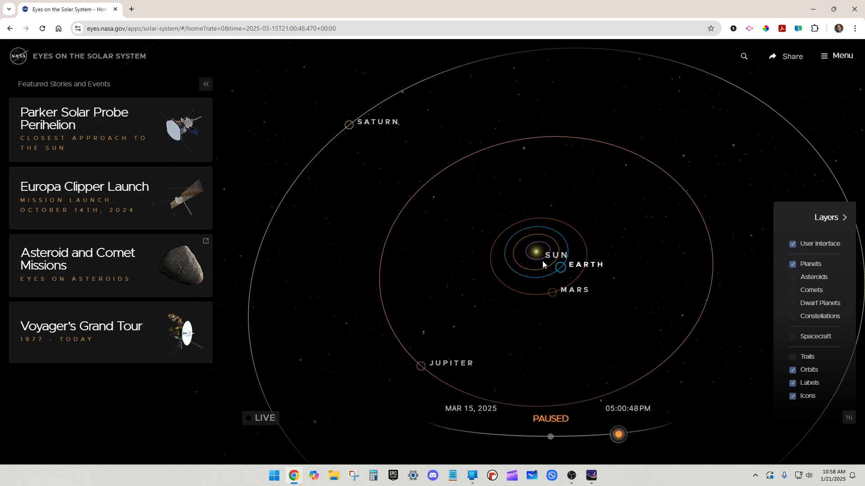
mouse_move(513, 238)
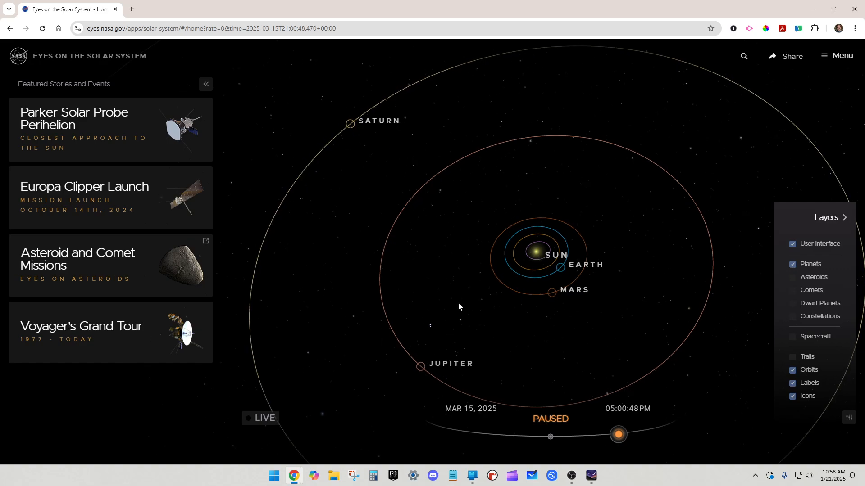
scroll("down", 3)
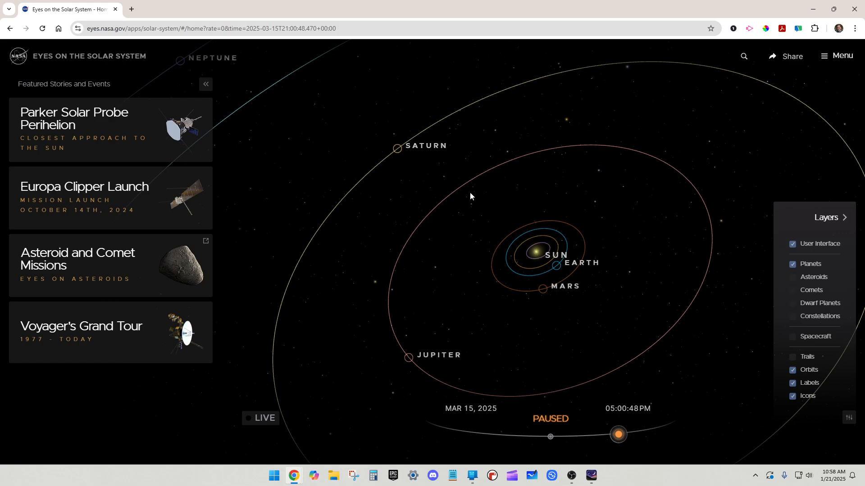
mouse_move(575, 420)
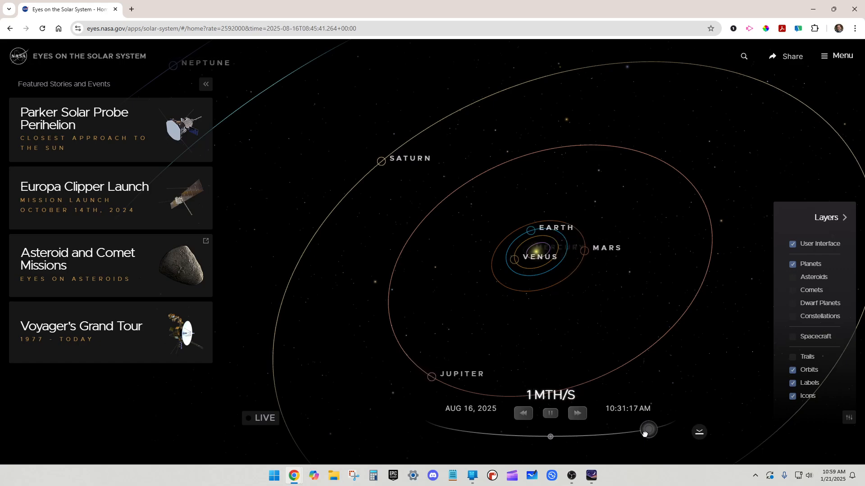
left_click(550, 413)
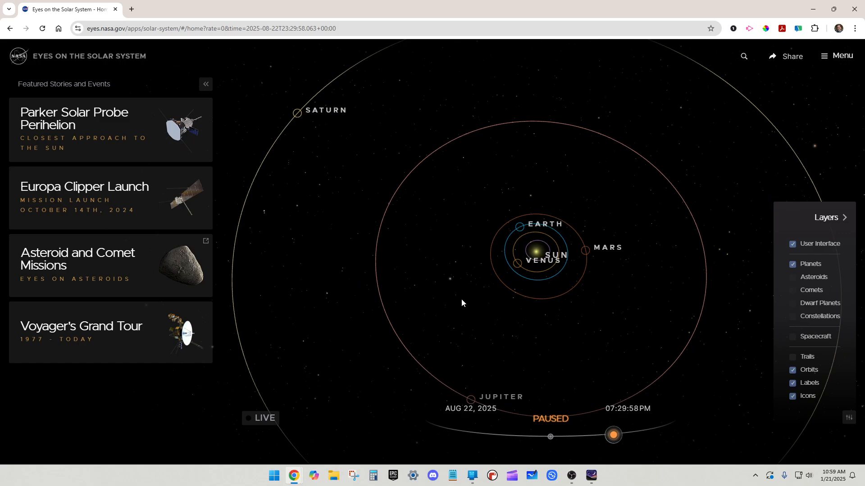
mouse_move(441, 356)
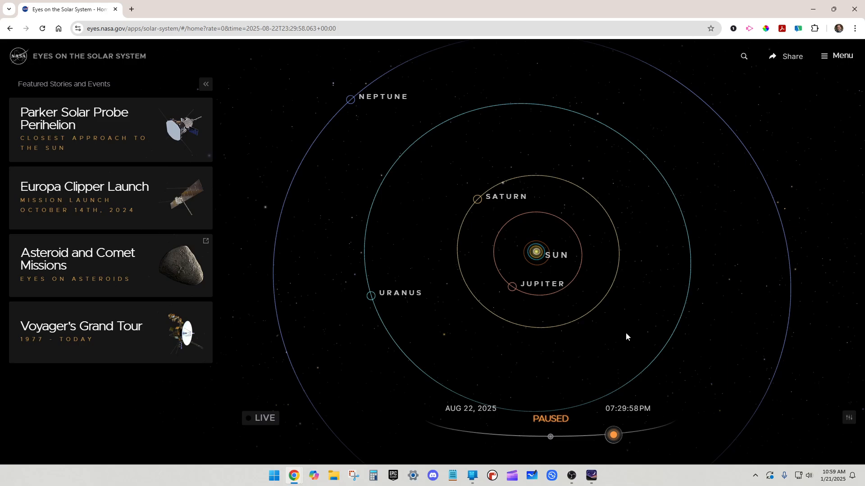
mouse_move(389, 221)
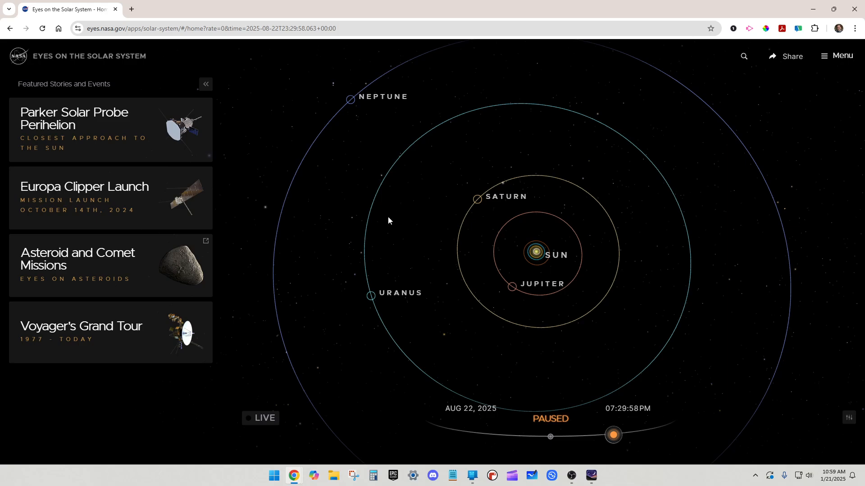
mouse_move(380, 214)
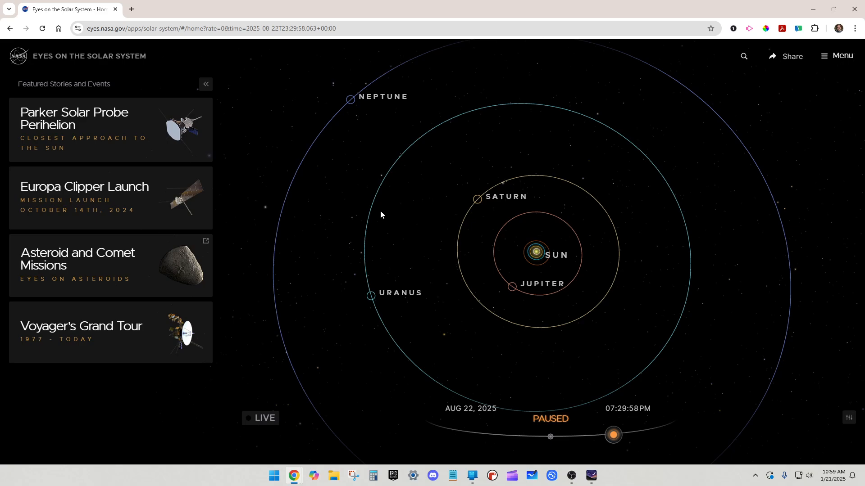
mouse_move(363, 206)
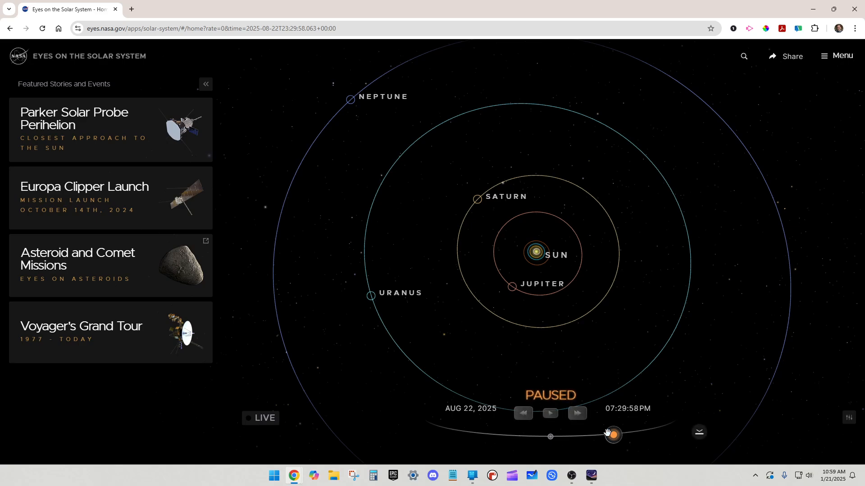
Run time ahead and pause on February 1, 2040, then switch to Stellarium.
left_click(550, 413)
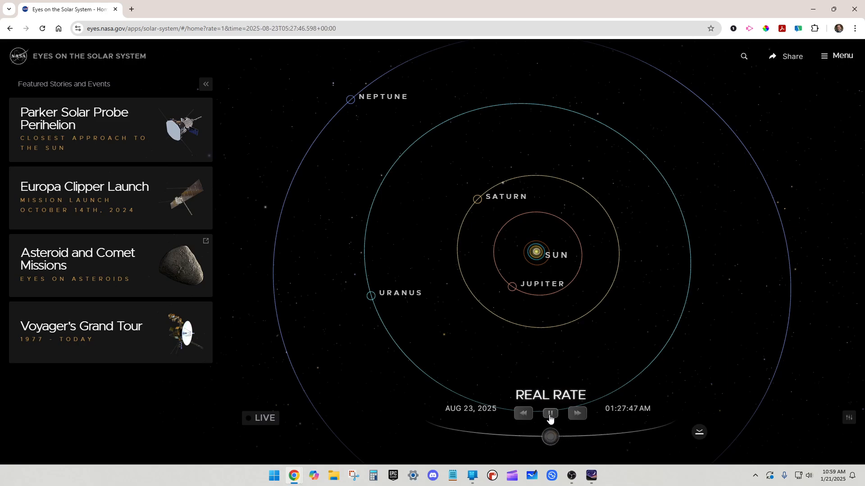
left_click(549, 413)
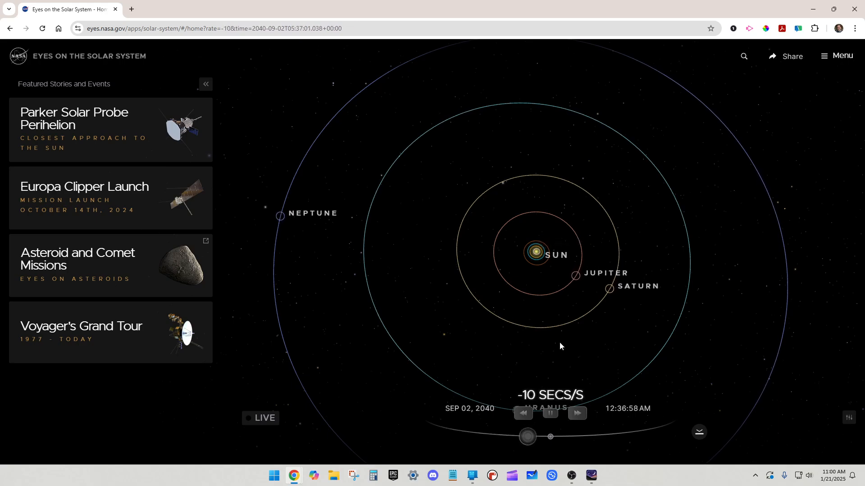
scroll("up", 3)
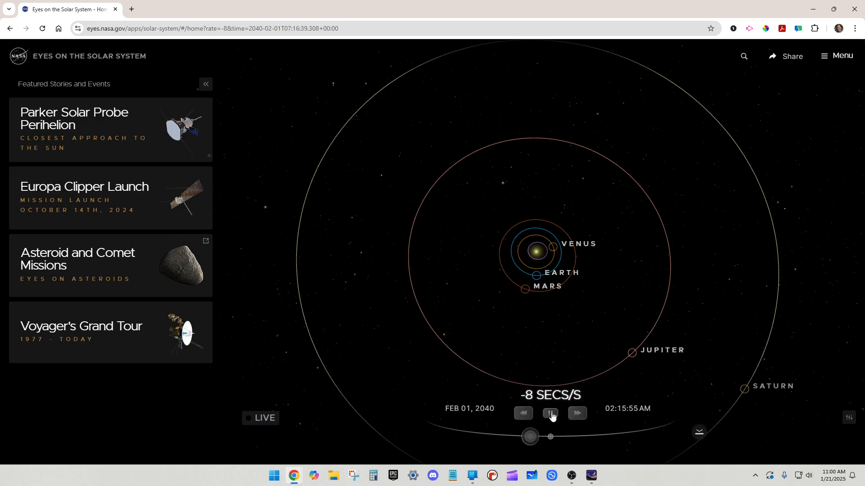
left_click(550, 413)
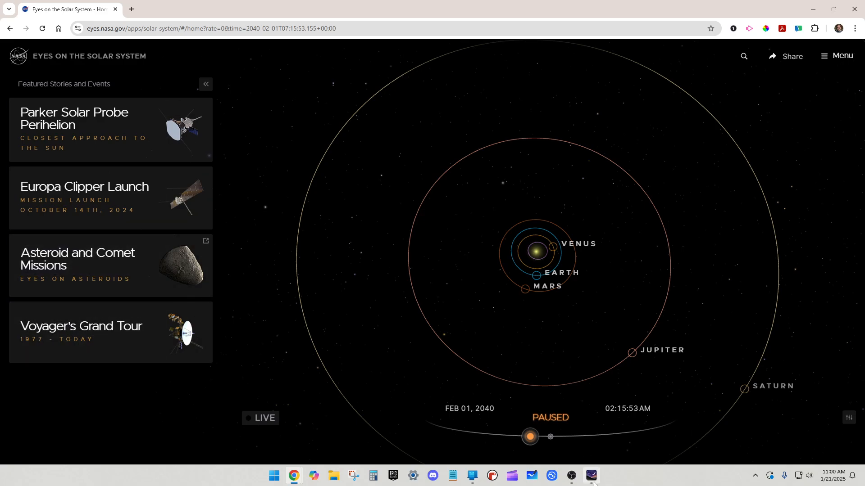
left_click(590, 476)
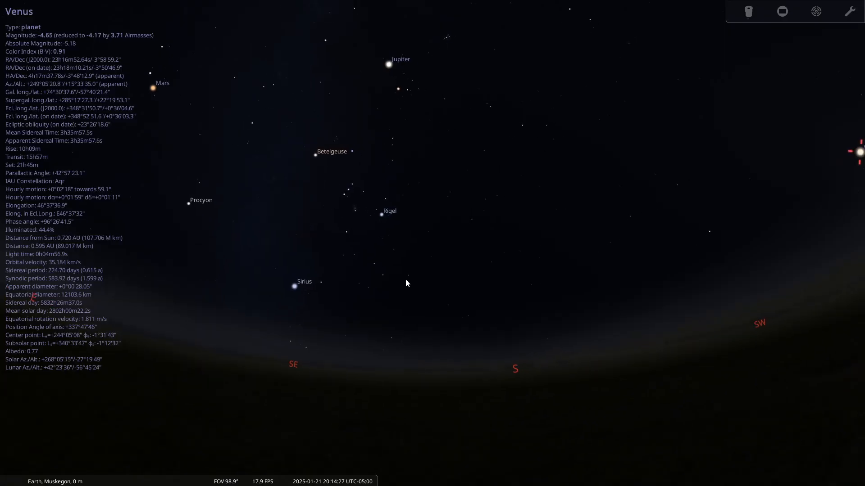